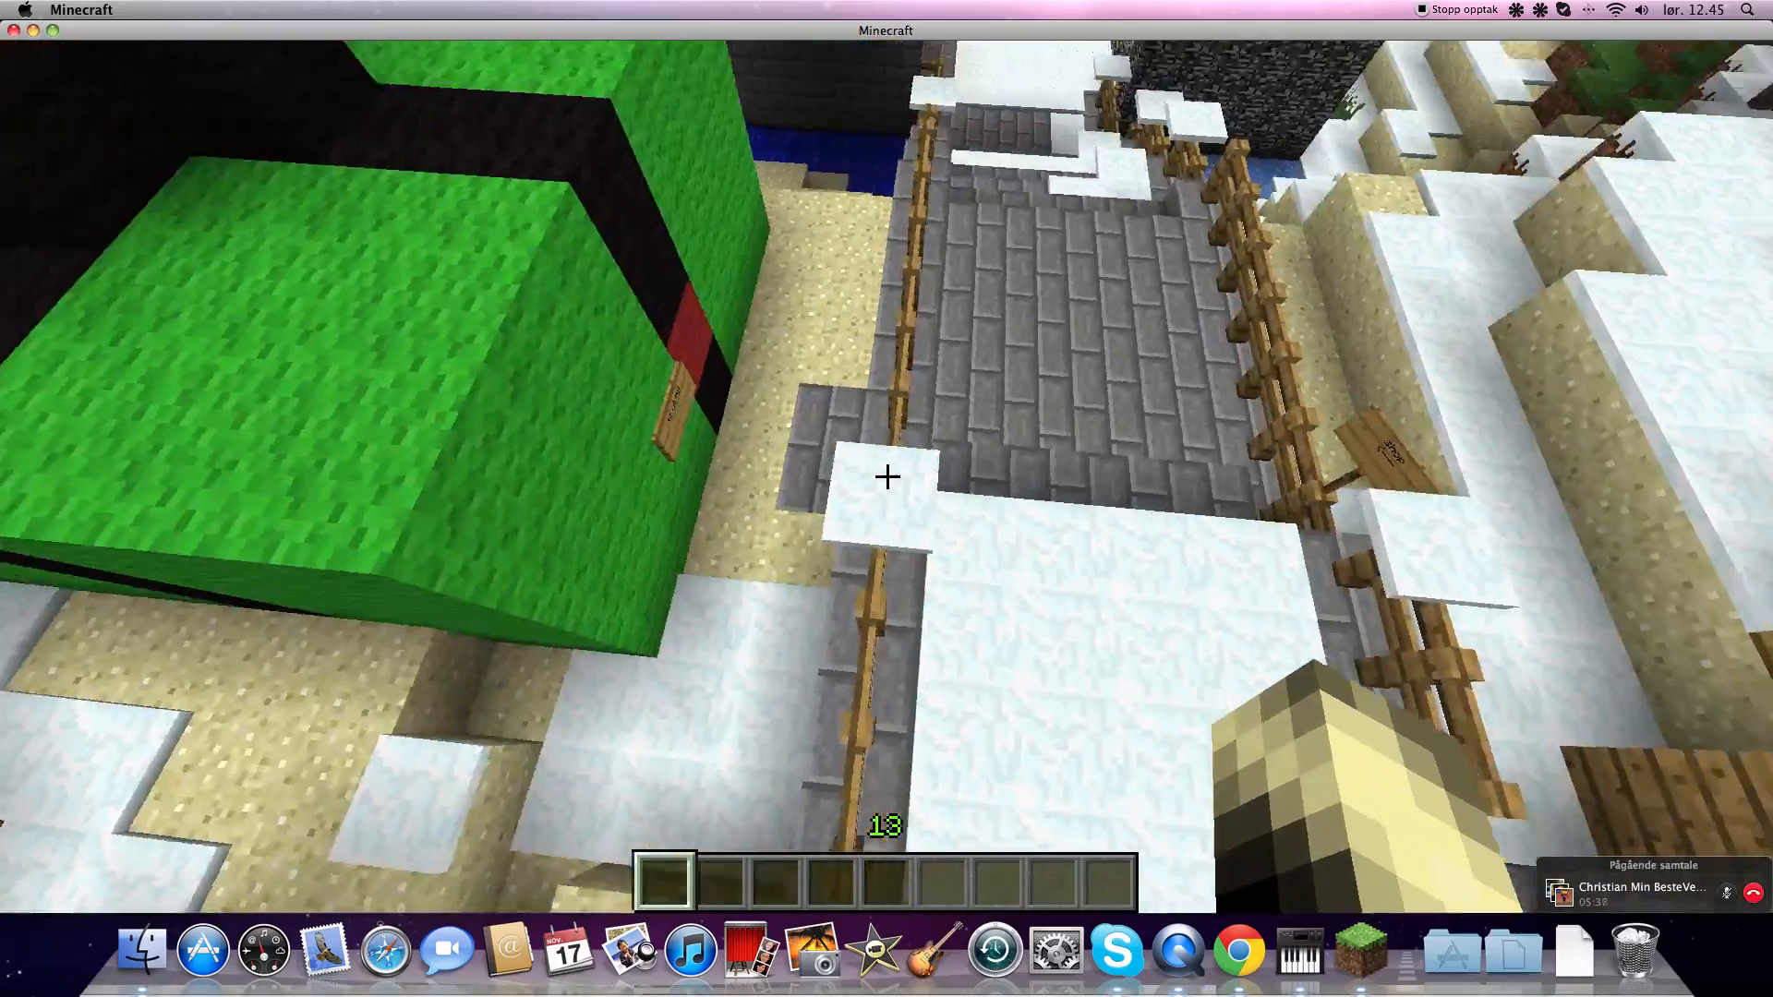
pyautogui.moveTo(887, 477)
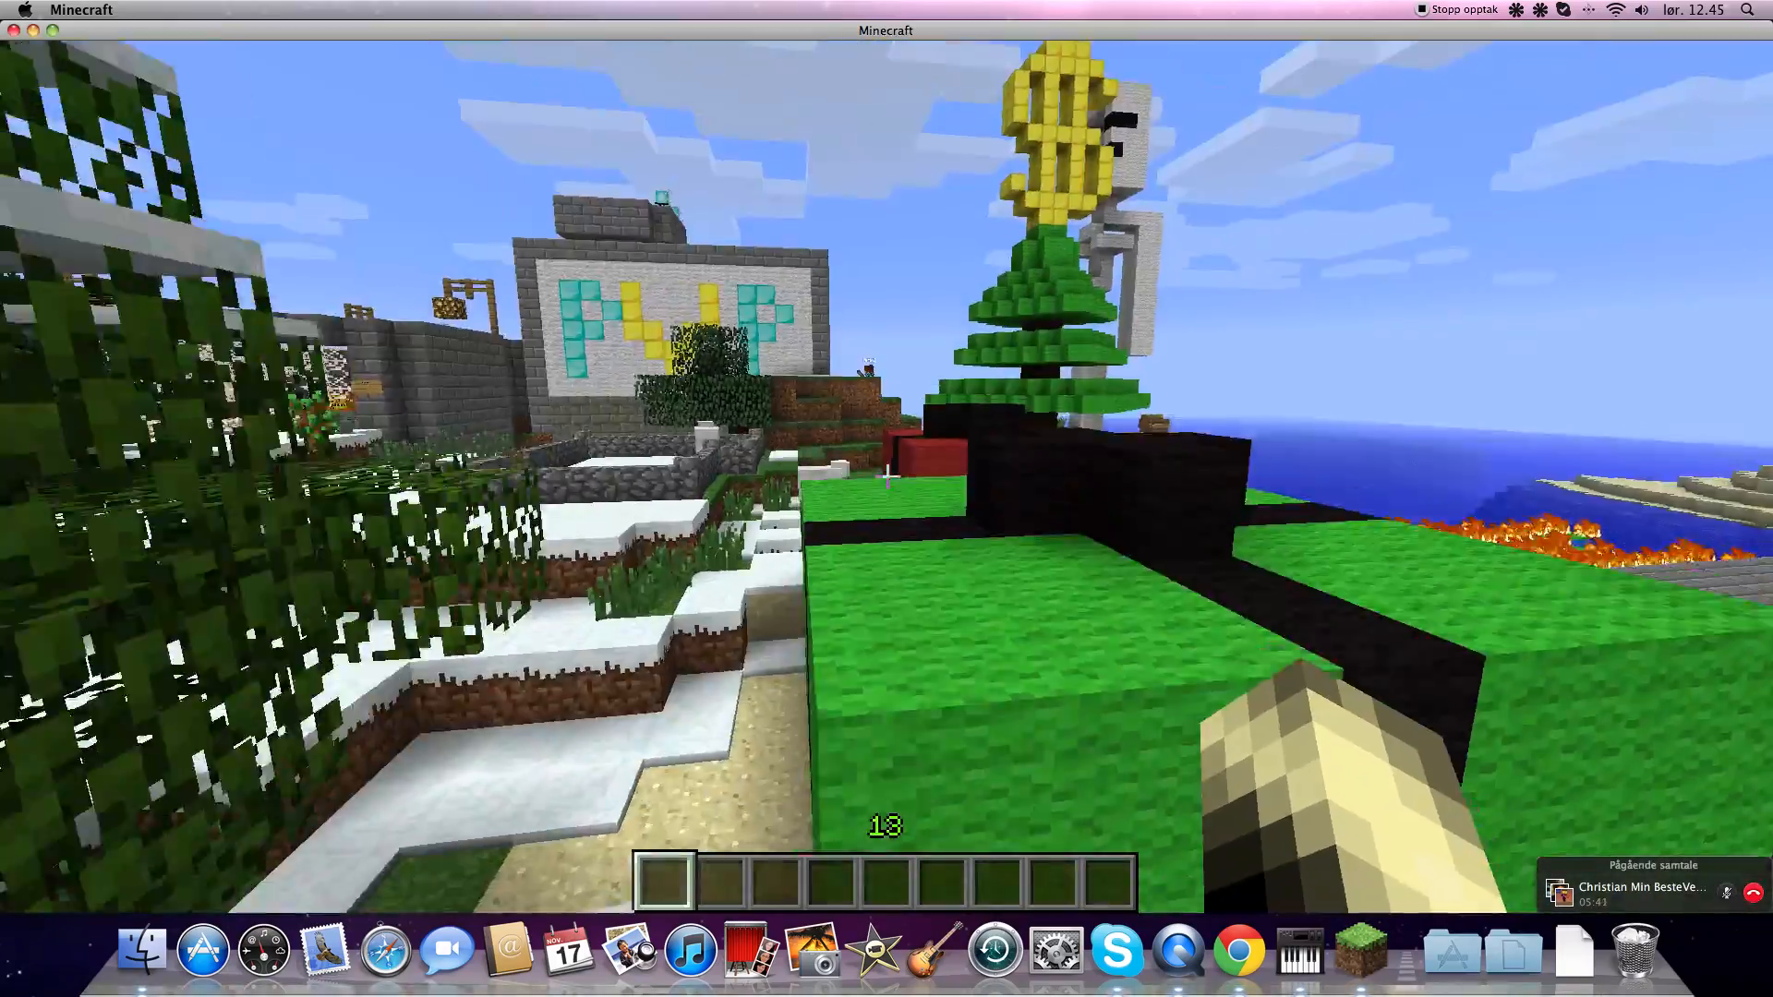
pyautogui.moveTo(887, 452)
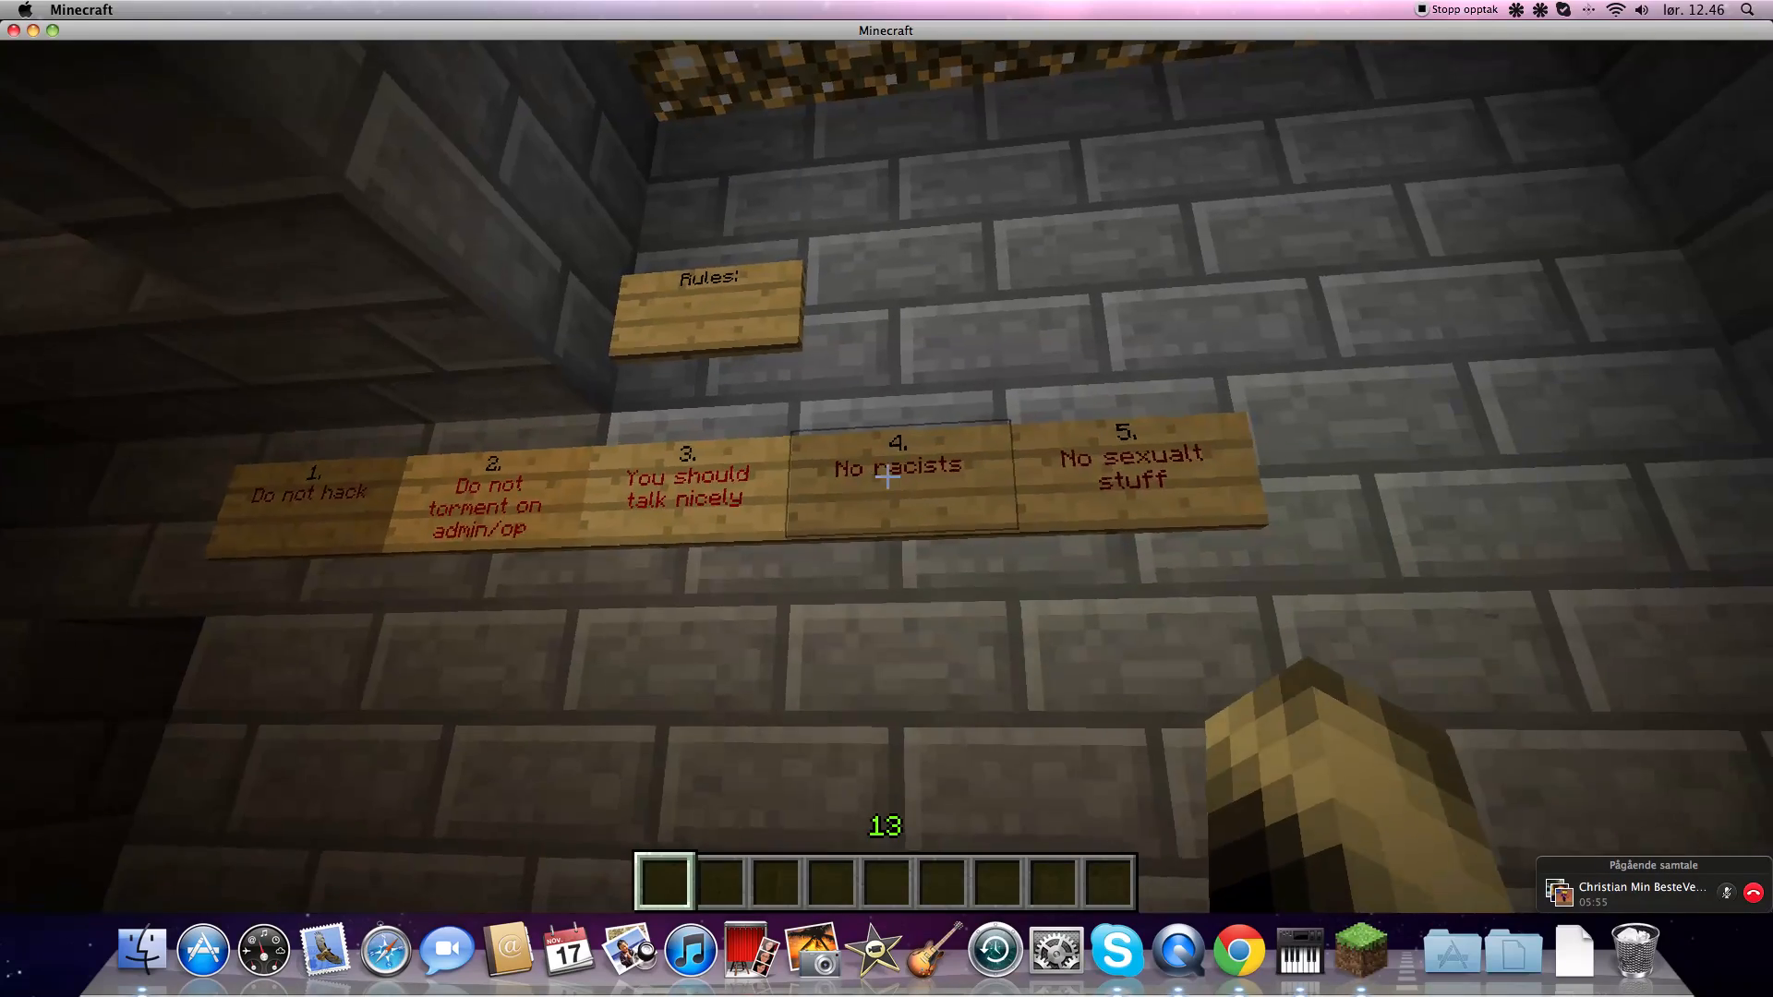
pyautogui.moveTo(887, 477)
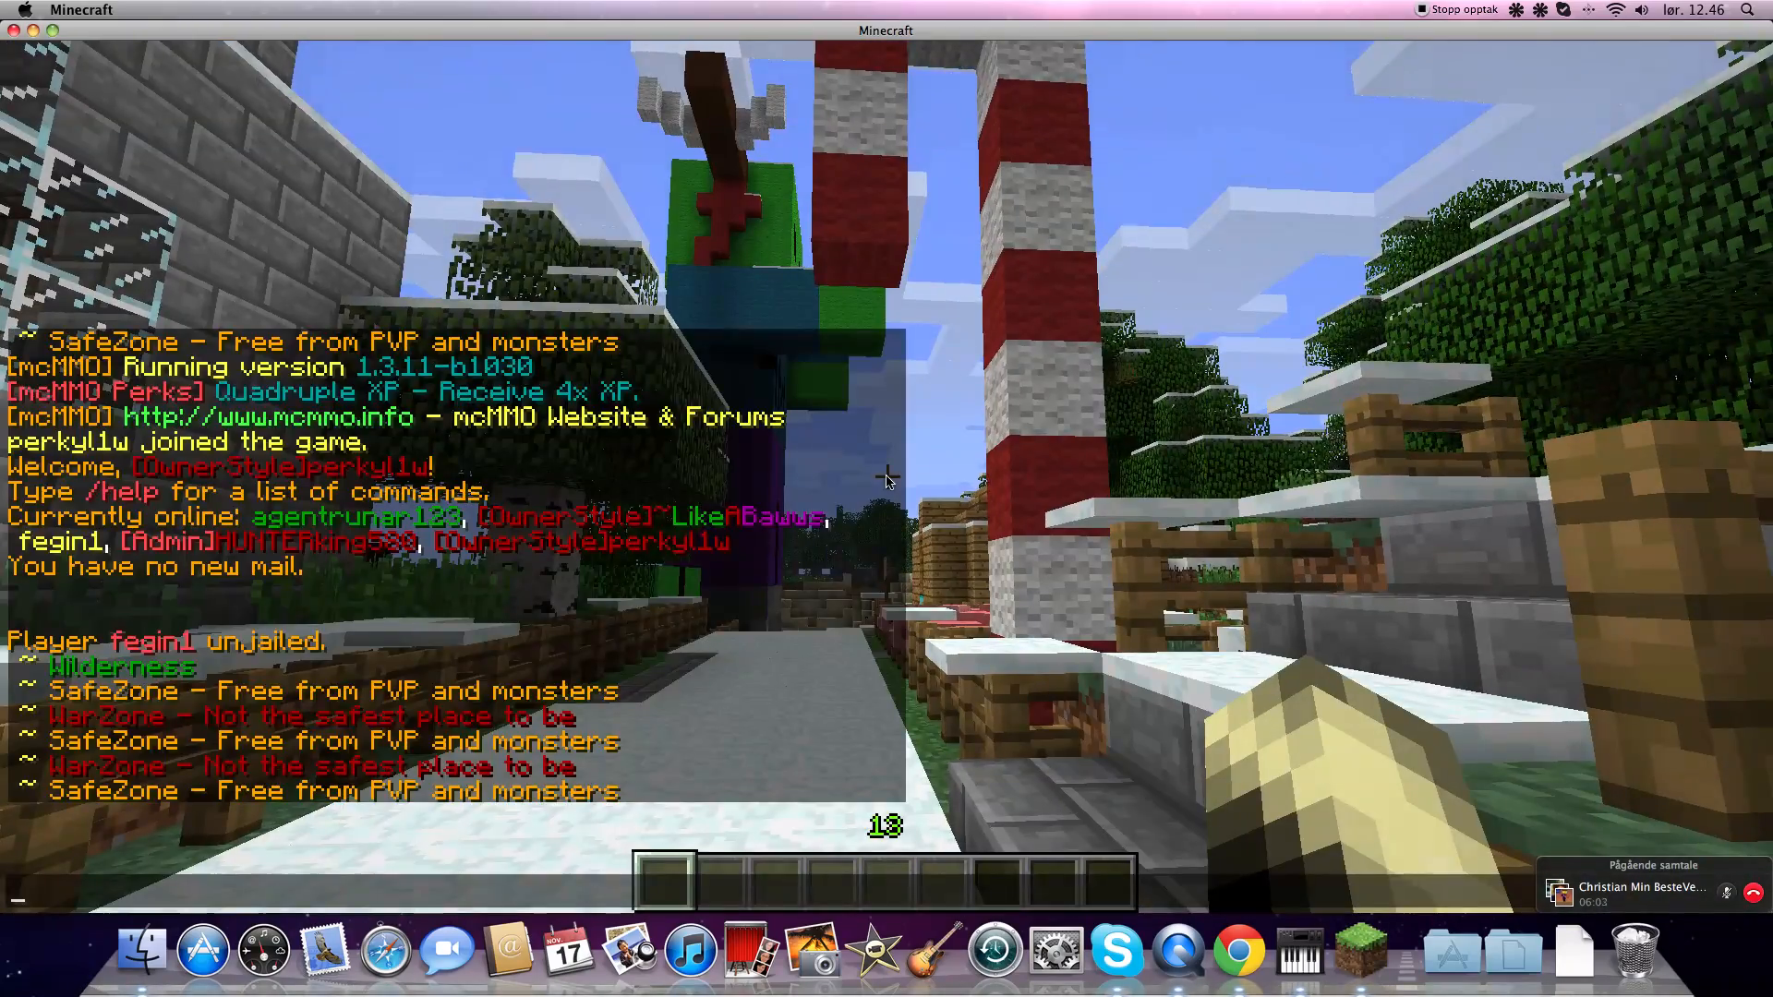
# Warp to the free wilderness area with the /warp free chat command.
pyautogui.write('/warp free')
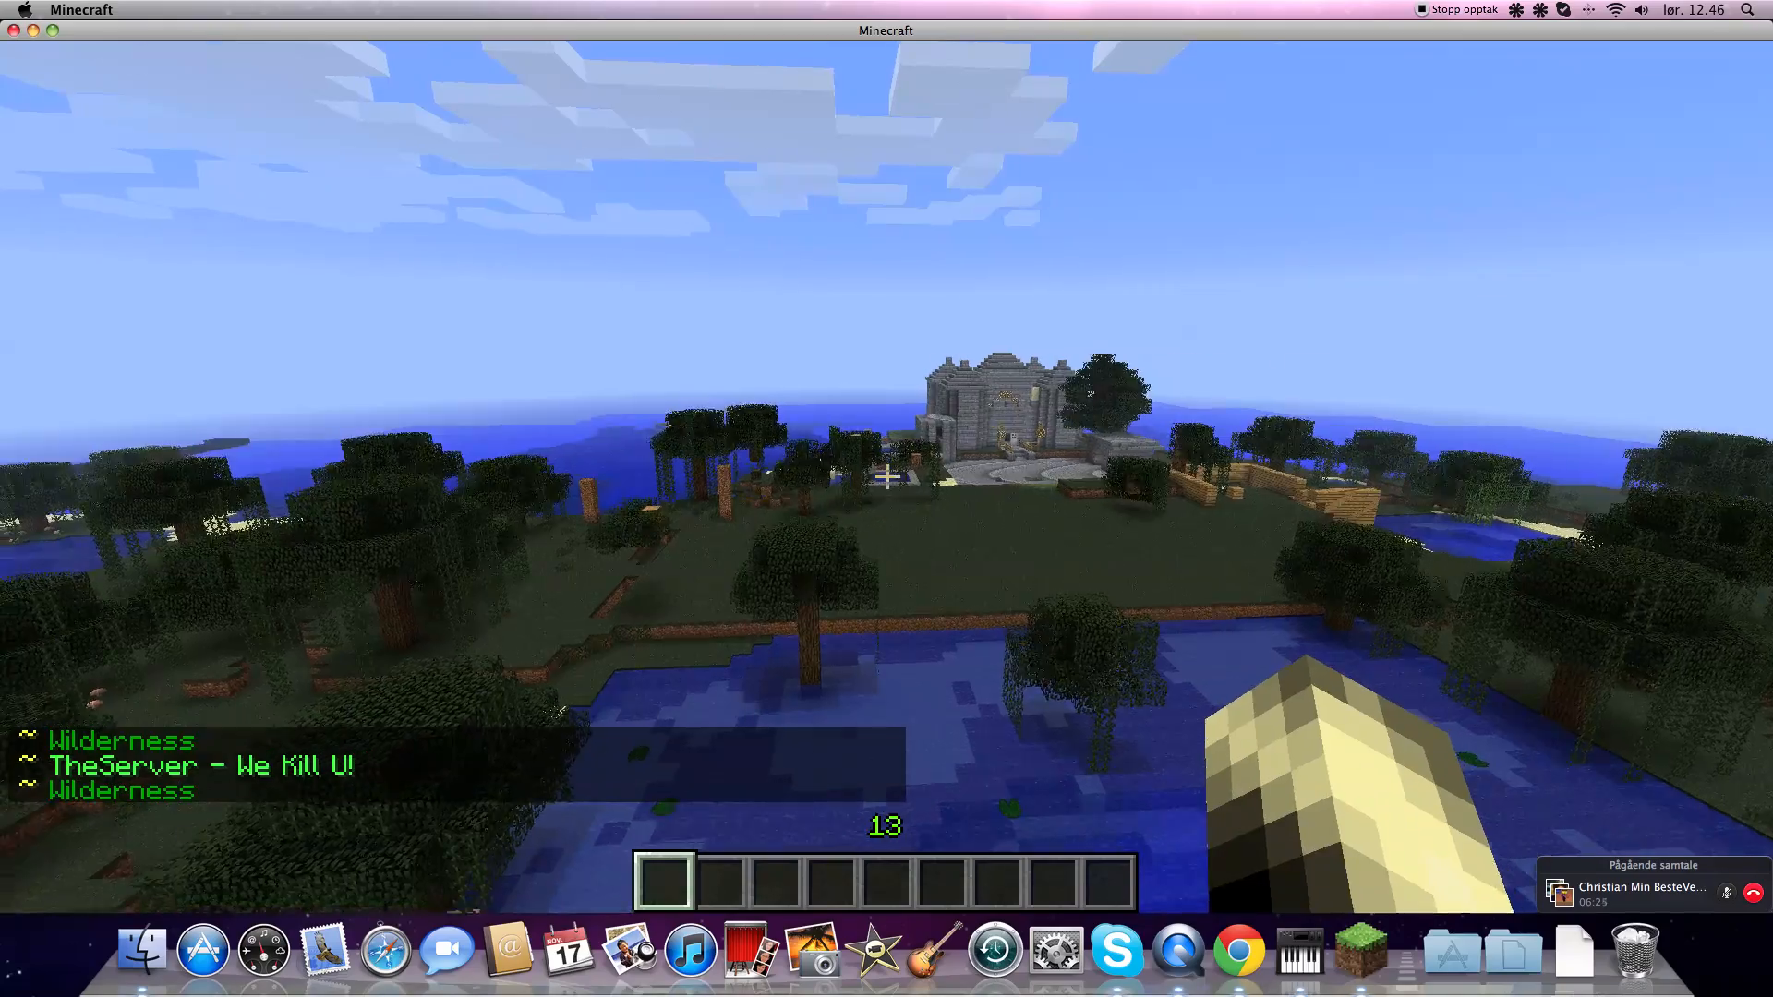
pyautogui.moveTo(886, 476)
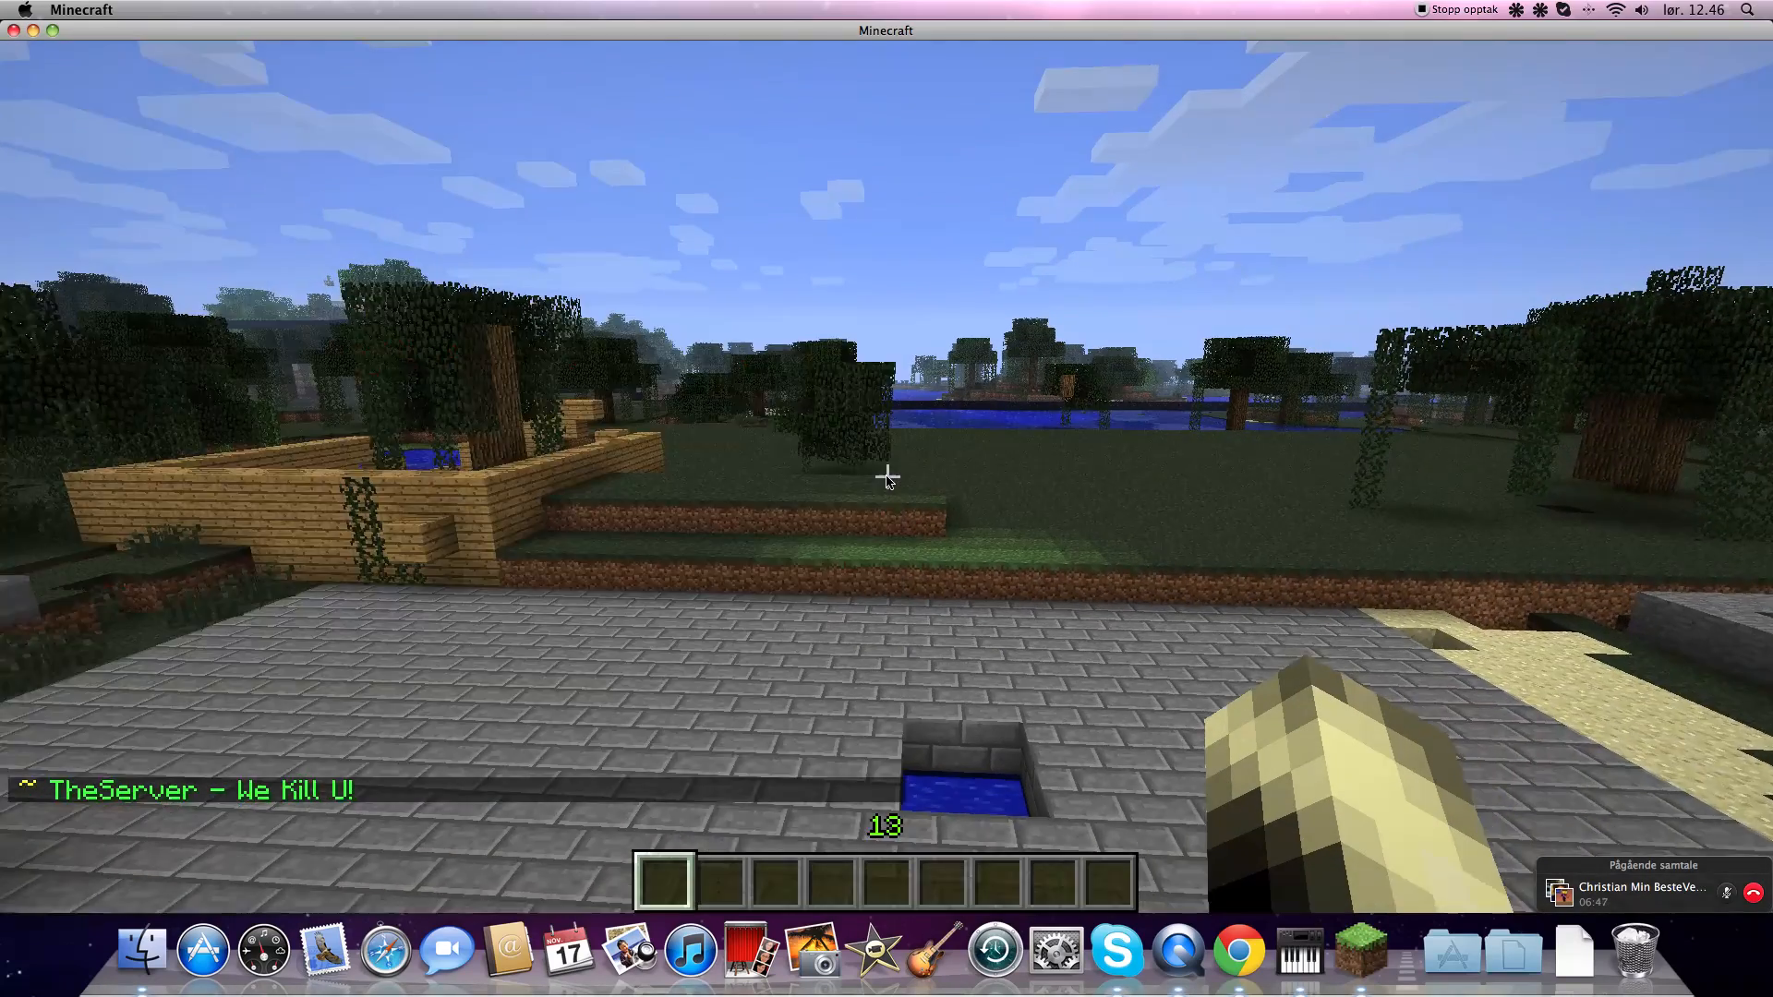
# Teleport to a player near the underground powered-rail tunnel with /tp.
pyautogui.write('/tp')
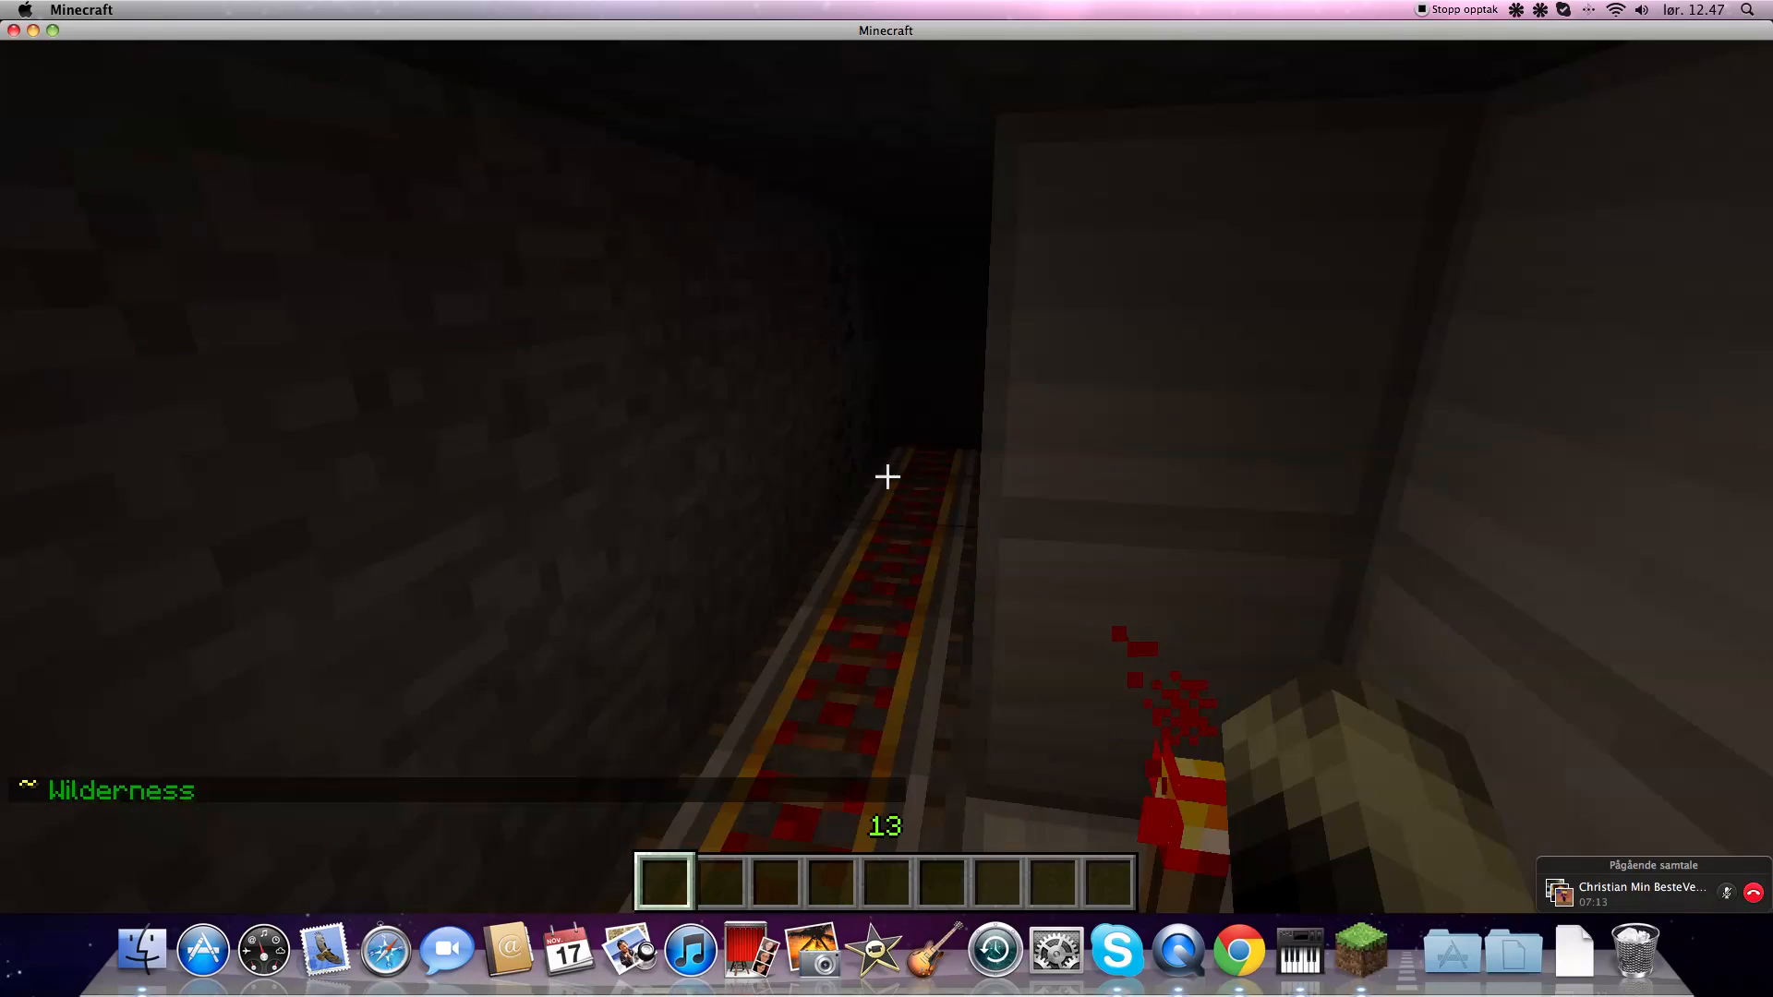
# Take a minecart from the creative inventory's Transportation tab.
pyautogui.press('e')
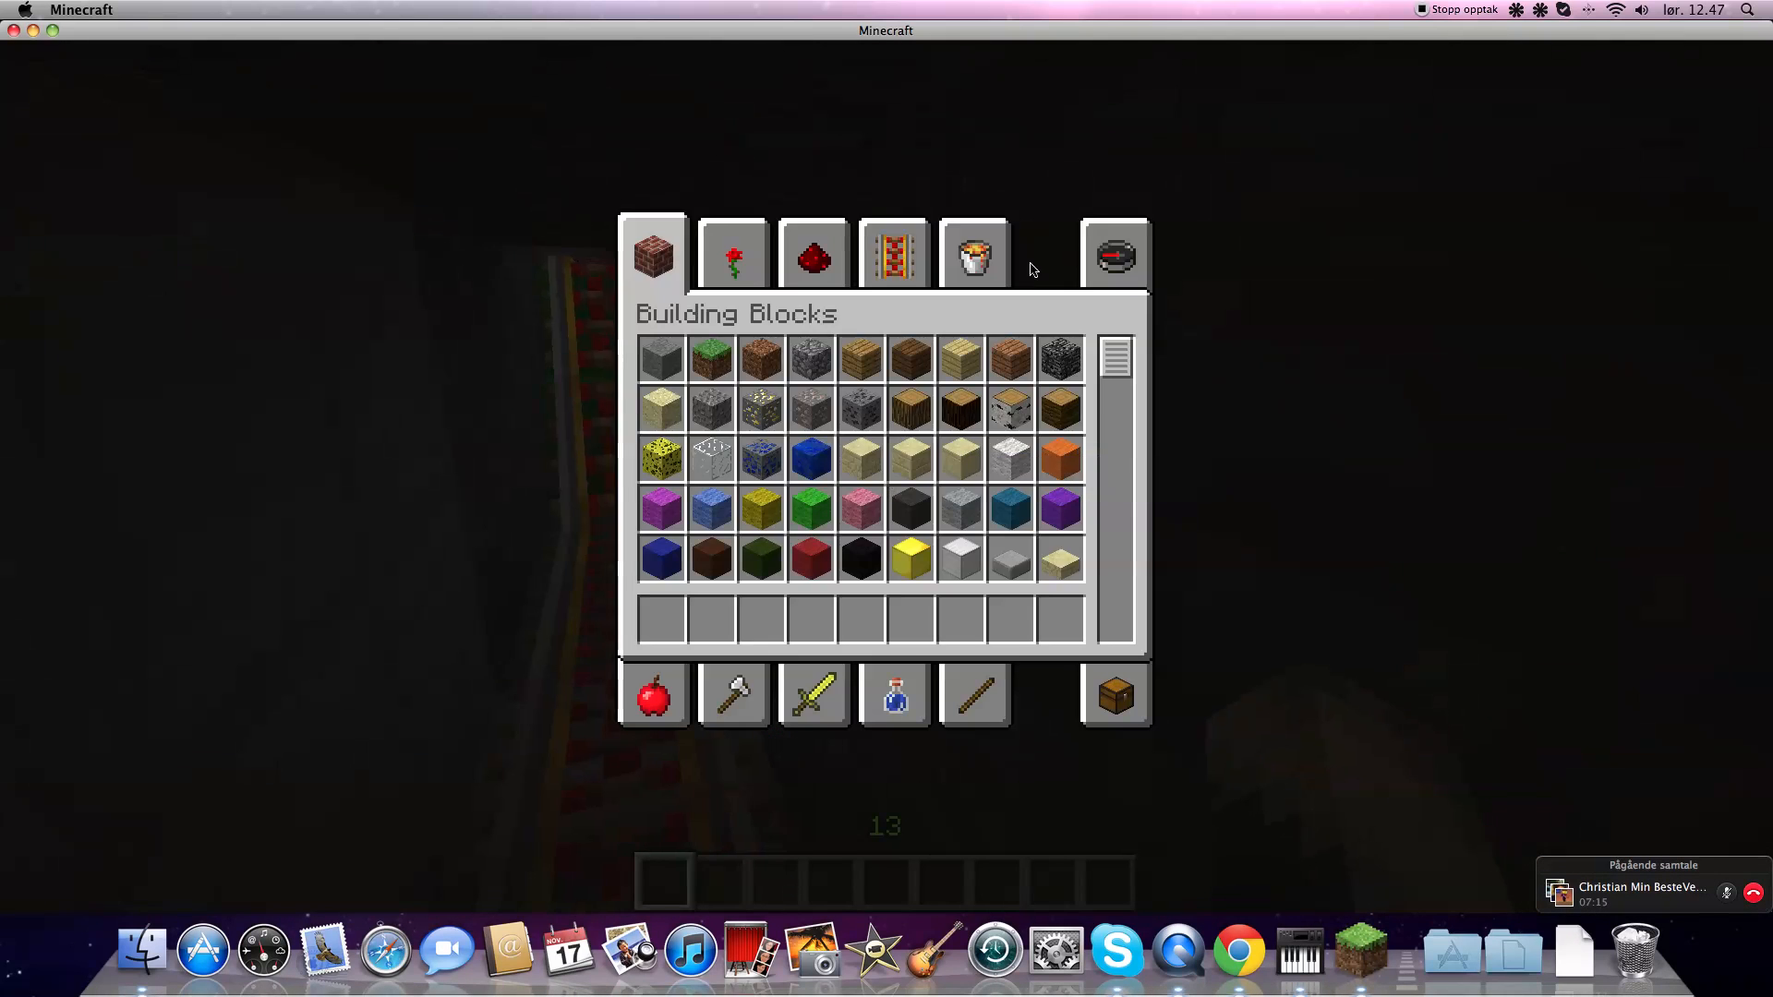
pyautogui.click(894, 253)
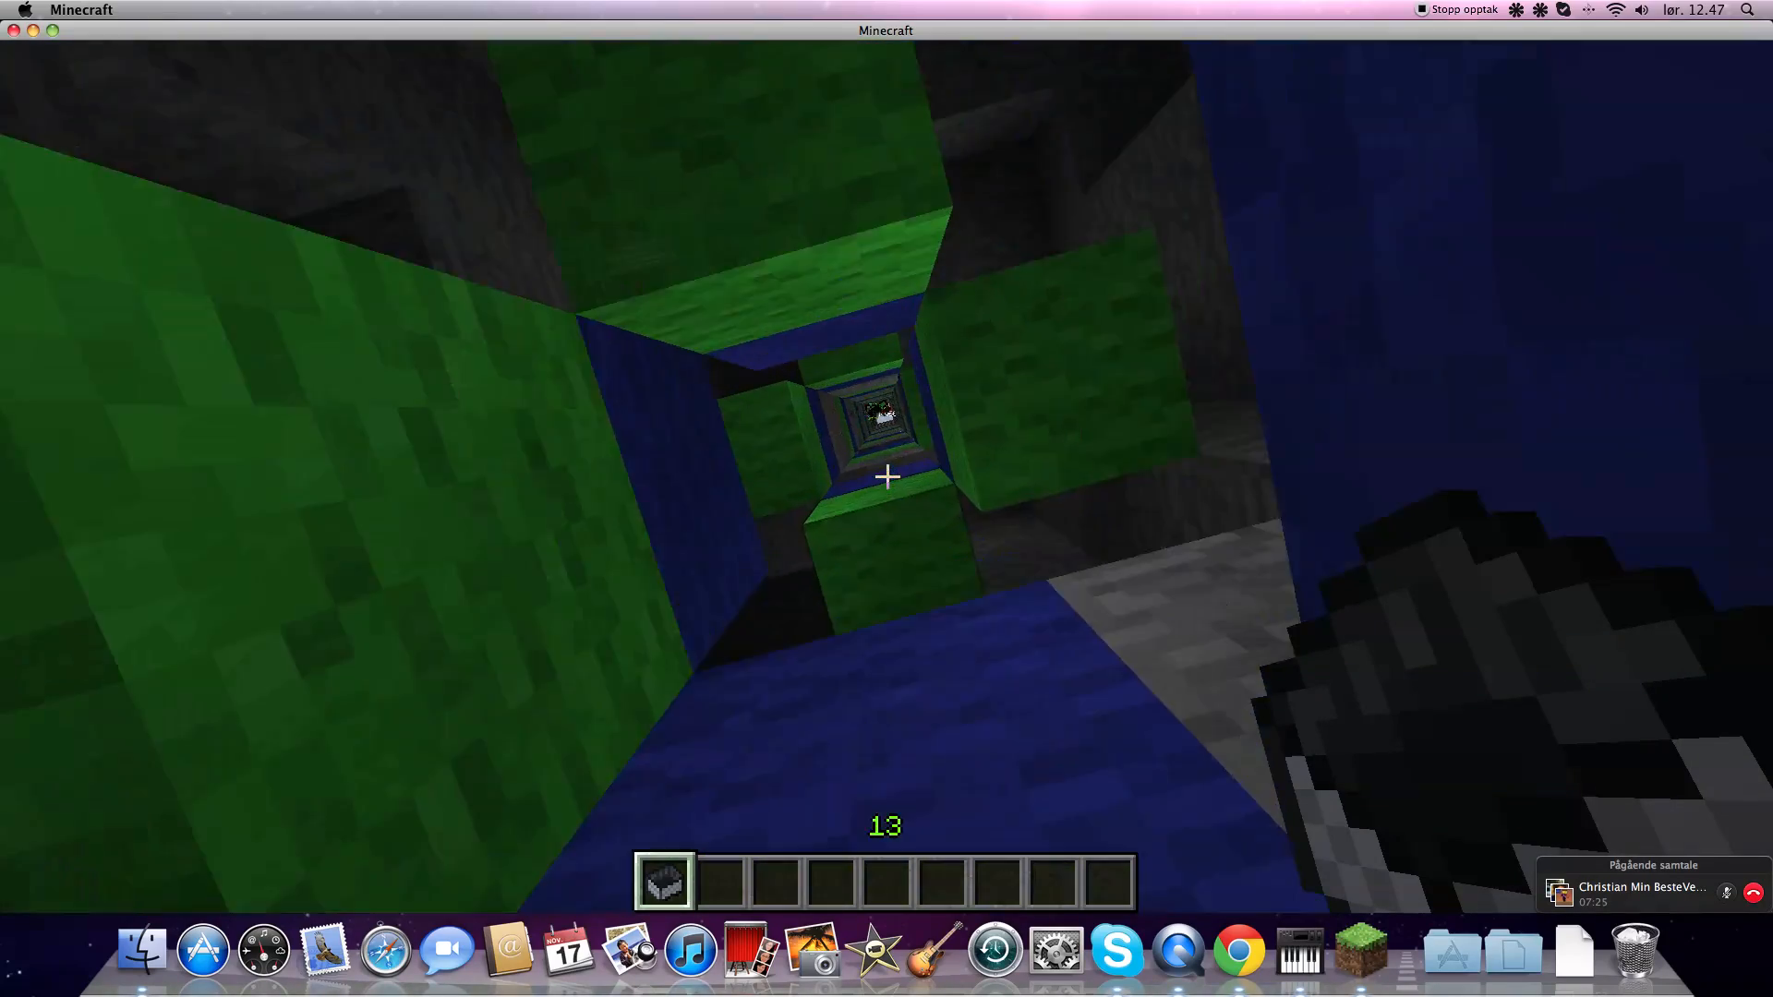
pyautogui.moveTo(887, 476)
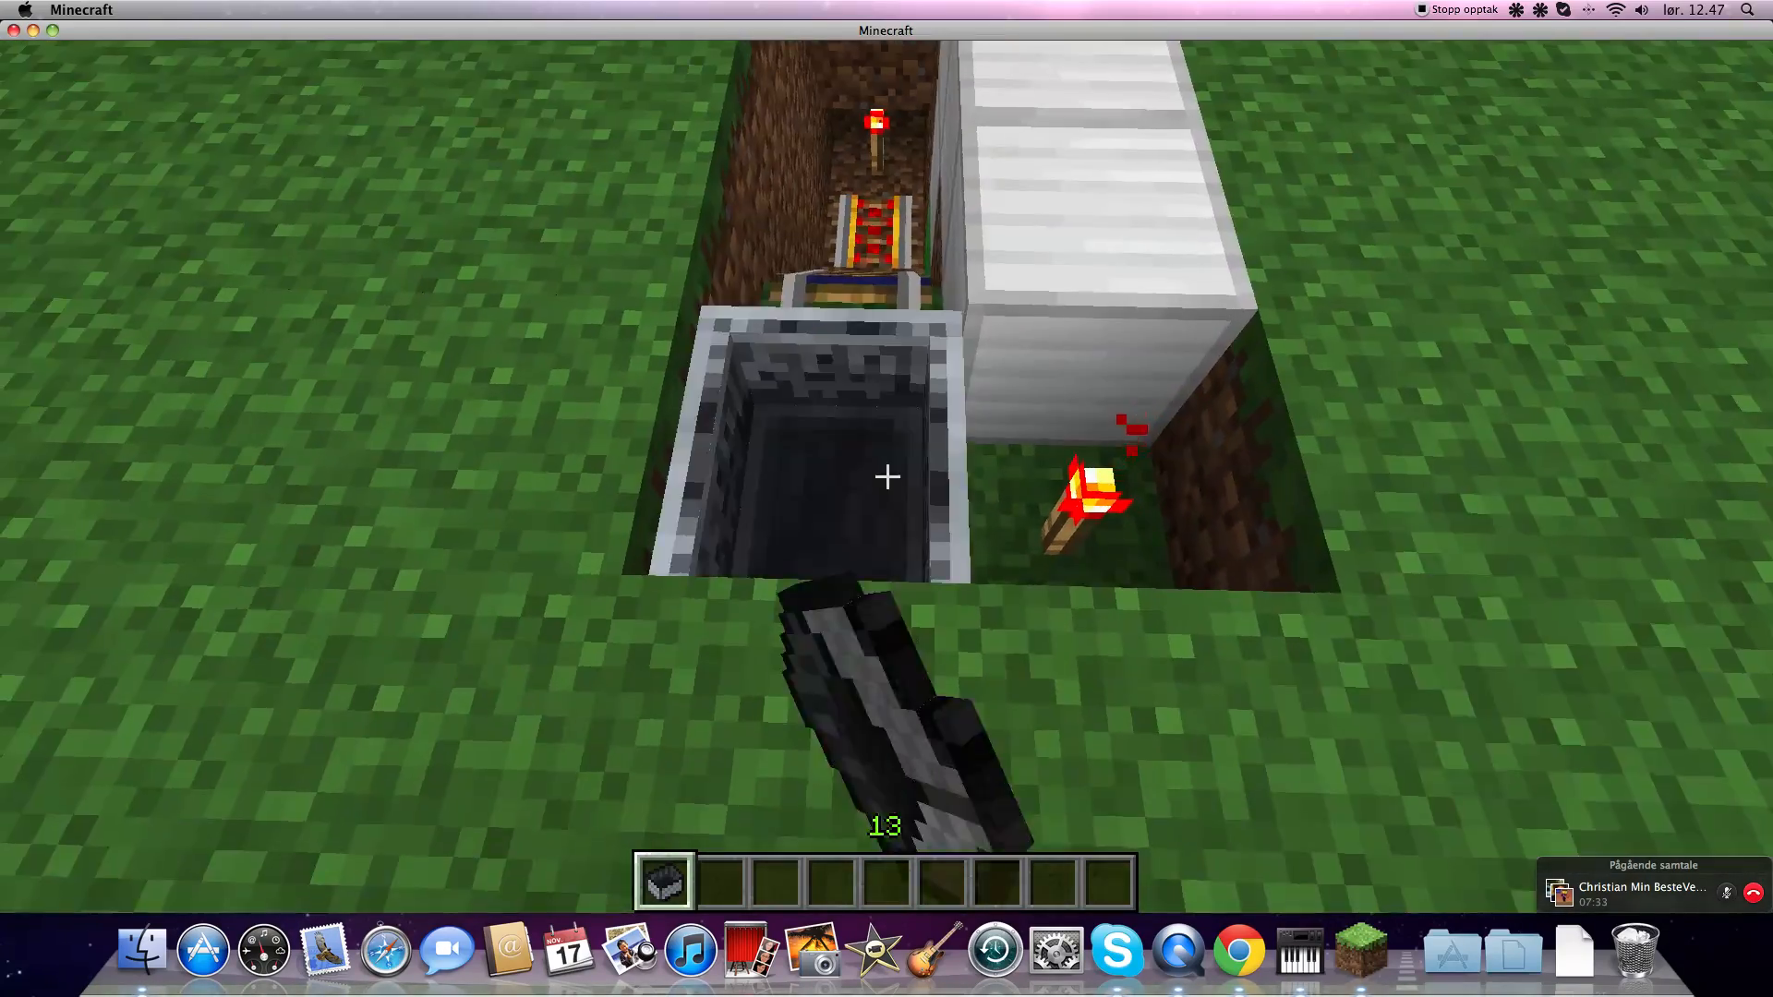
pyautogui.moveTo(886, 476)
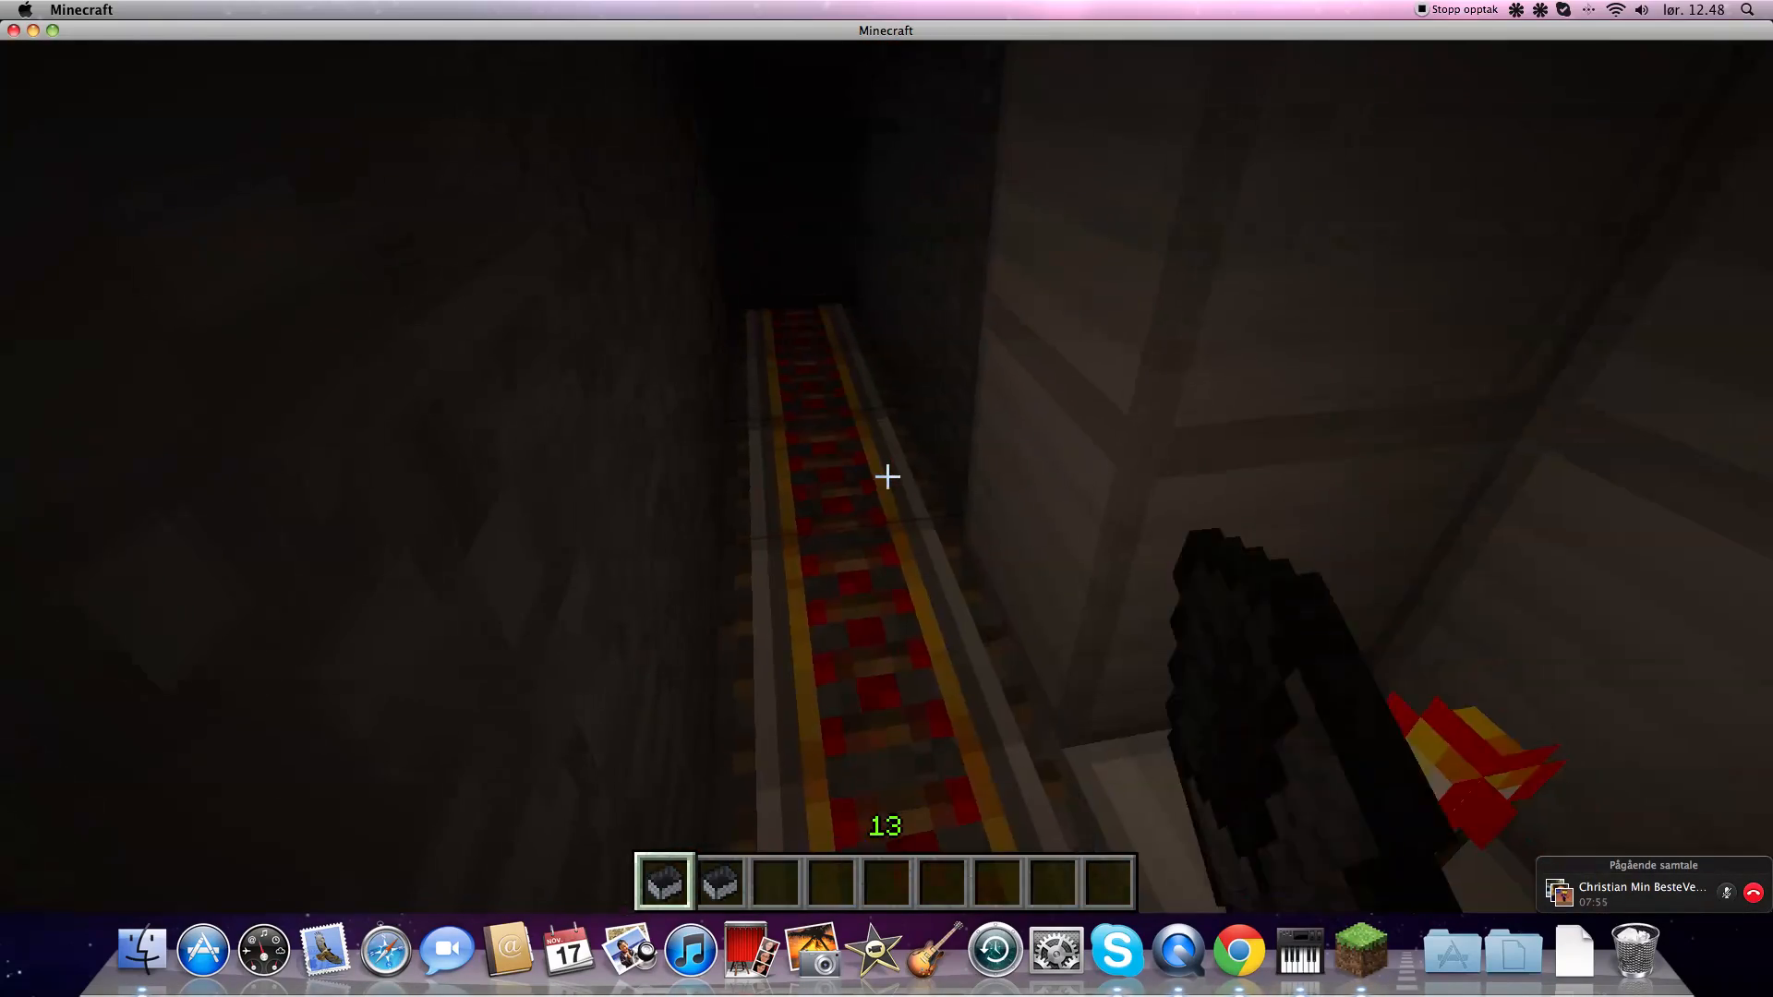
# Grab another minecart from the creative inventory during the test ride.
pyautogui.press('e')
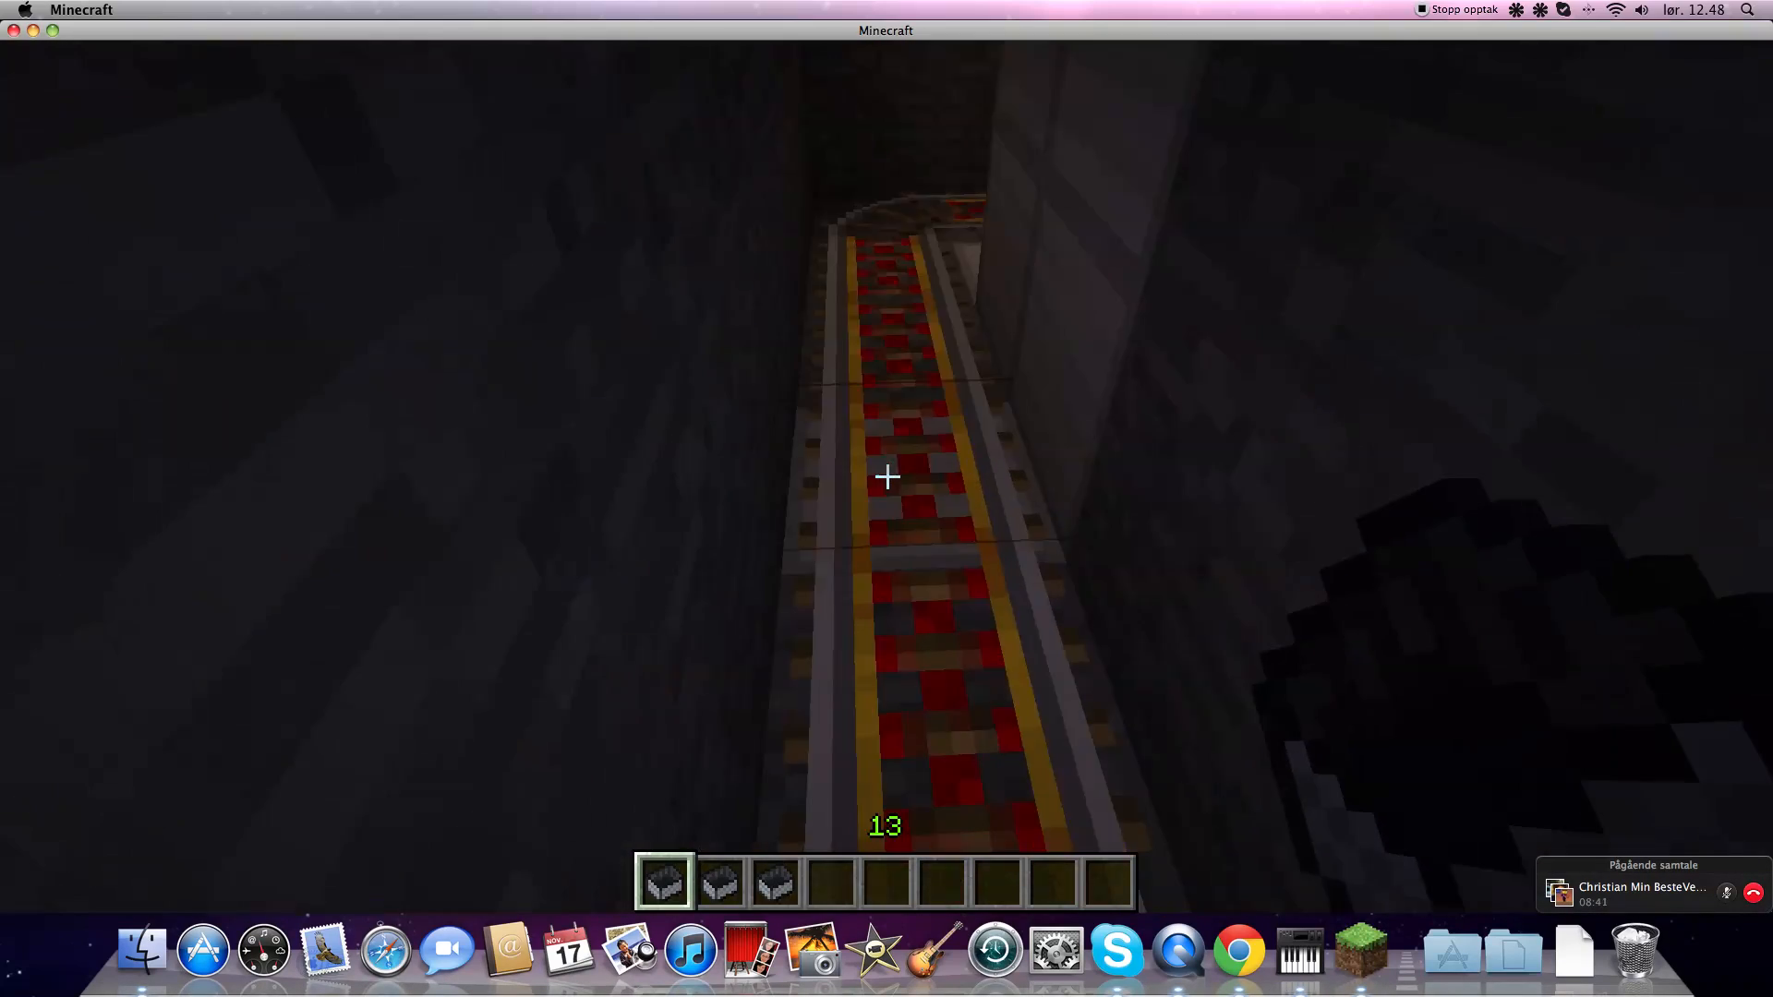
pyautogui.moveTo(887, 476)
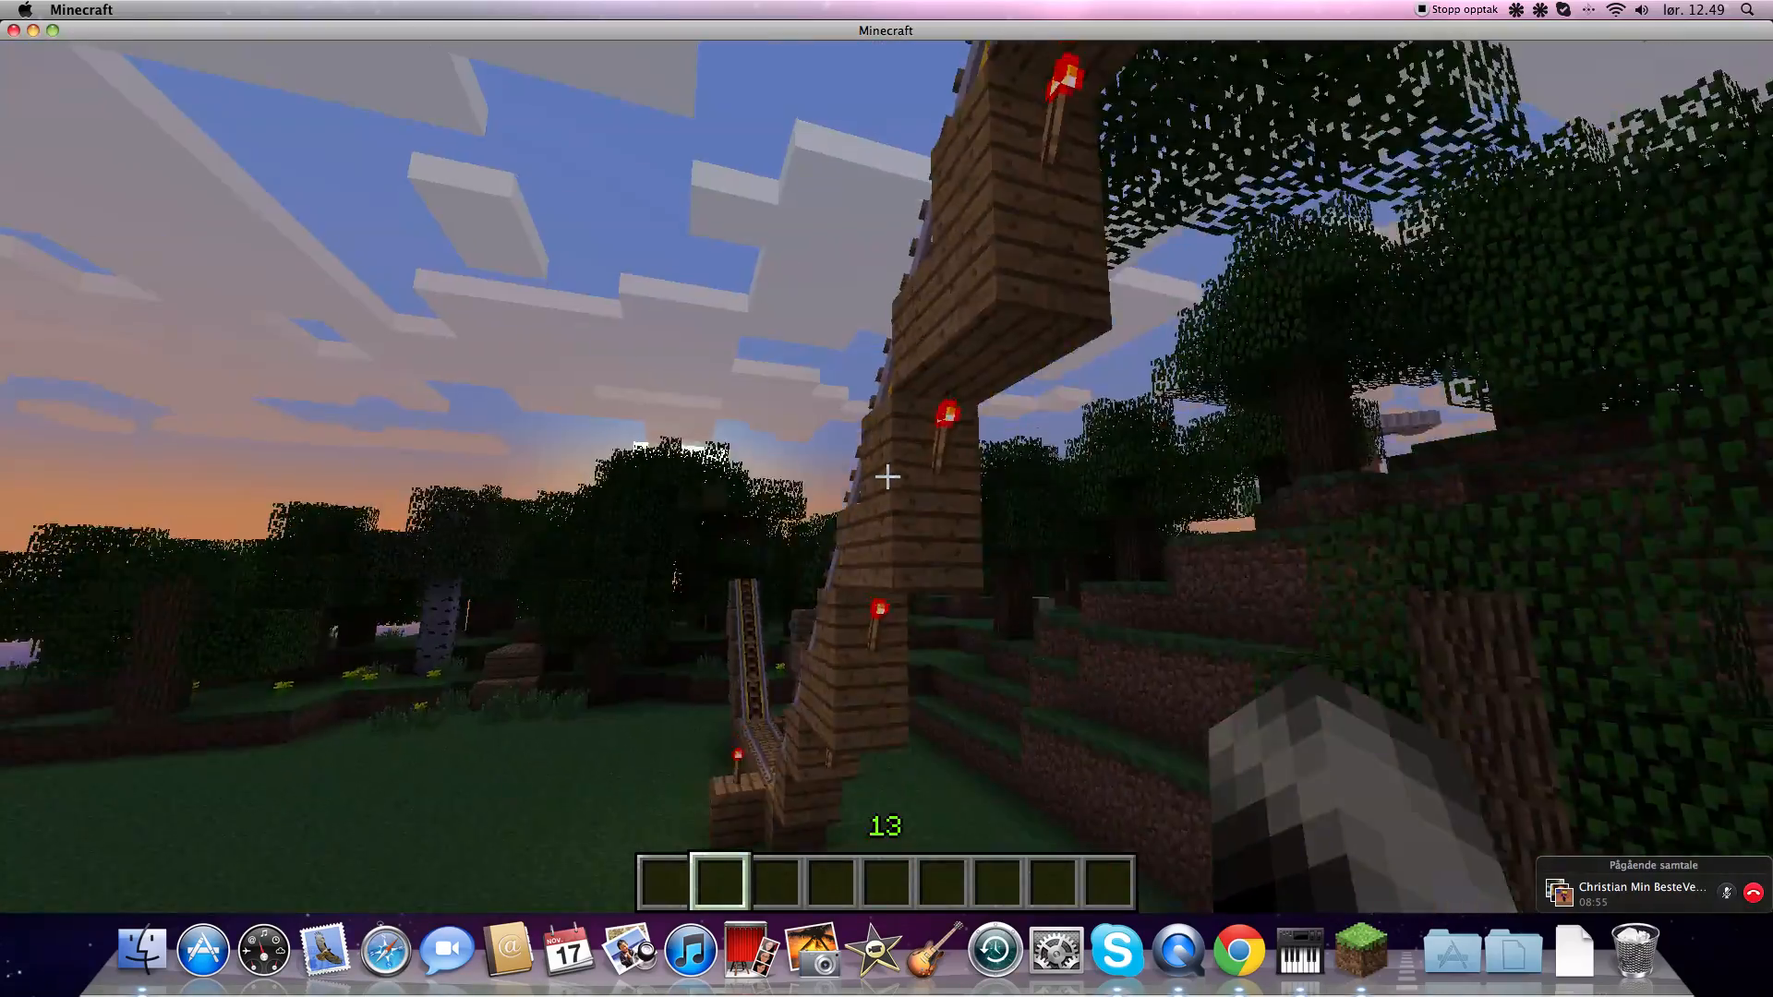
pyautogui.moveTo(886, 477)
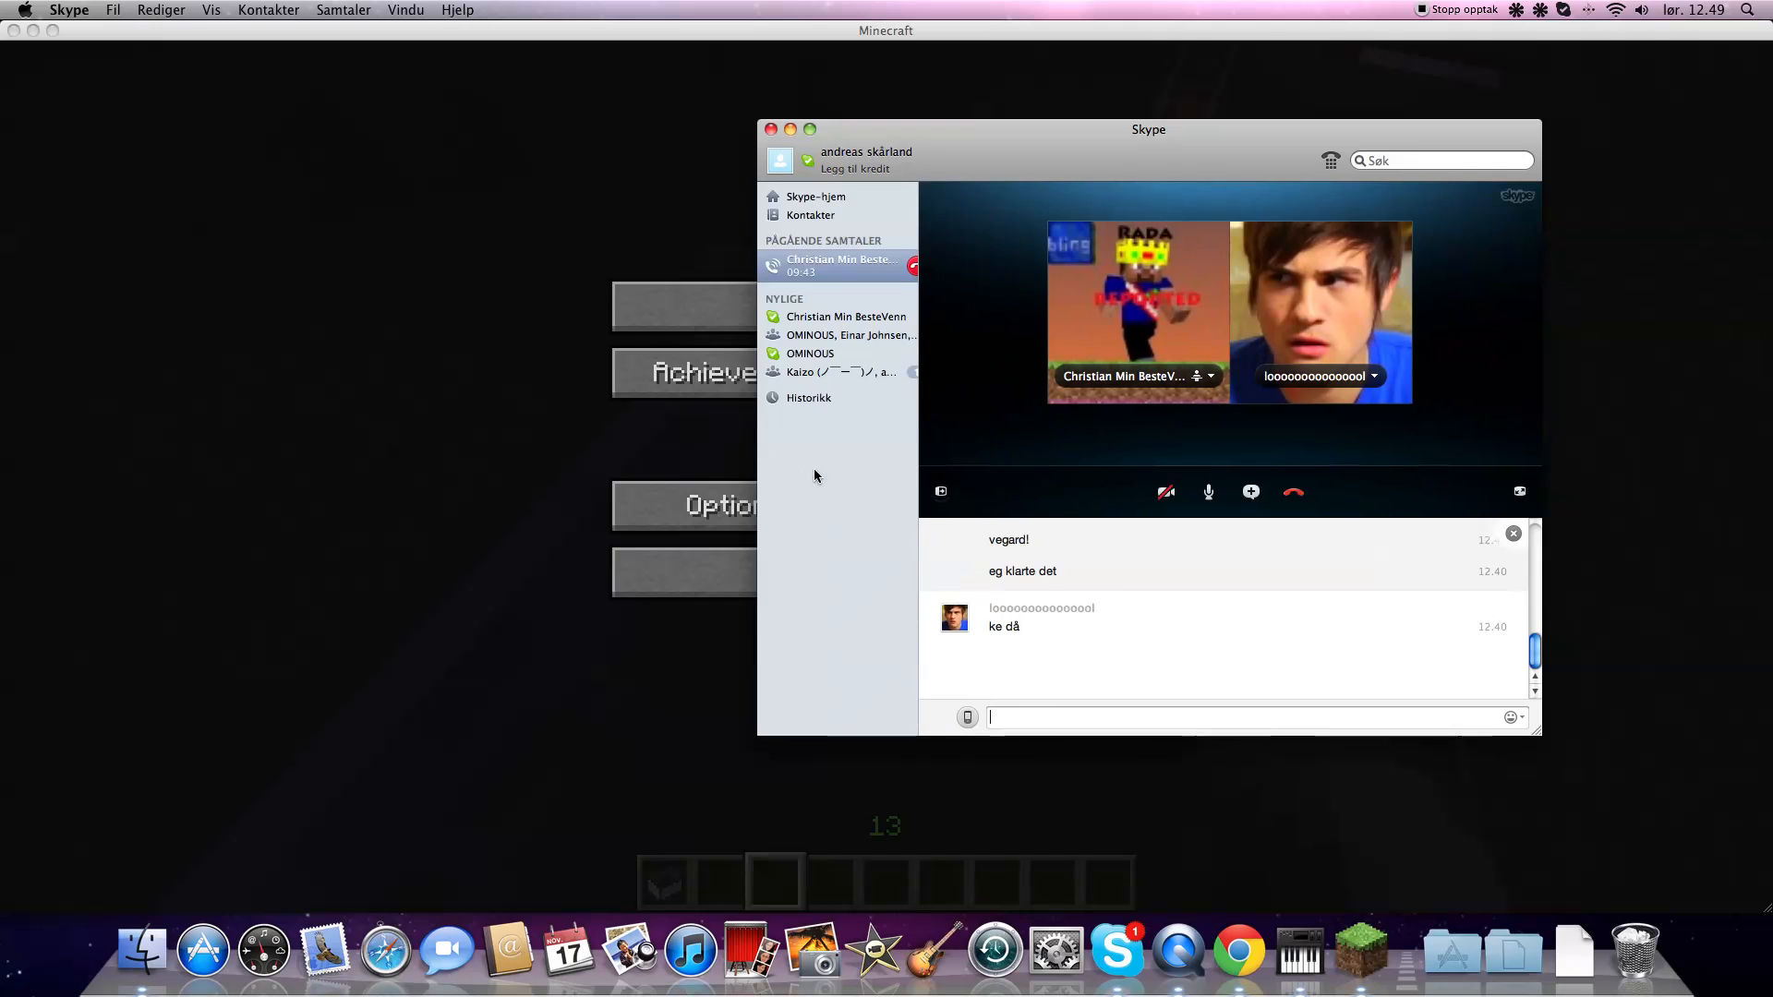
# Bring Minecraft back in front of Skype and resume playing via Back to Game.
pyautogui.click(842, 371)
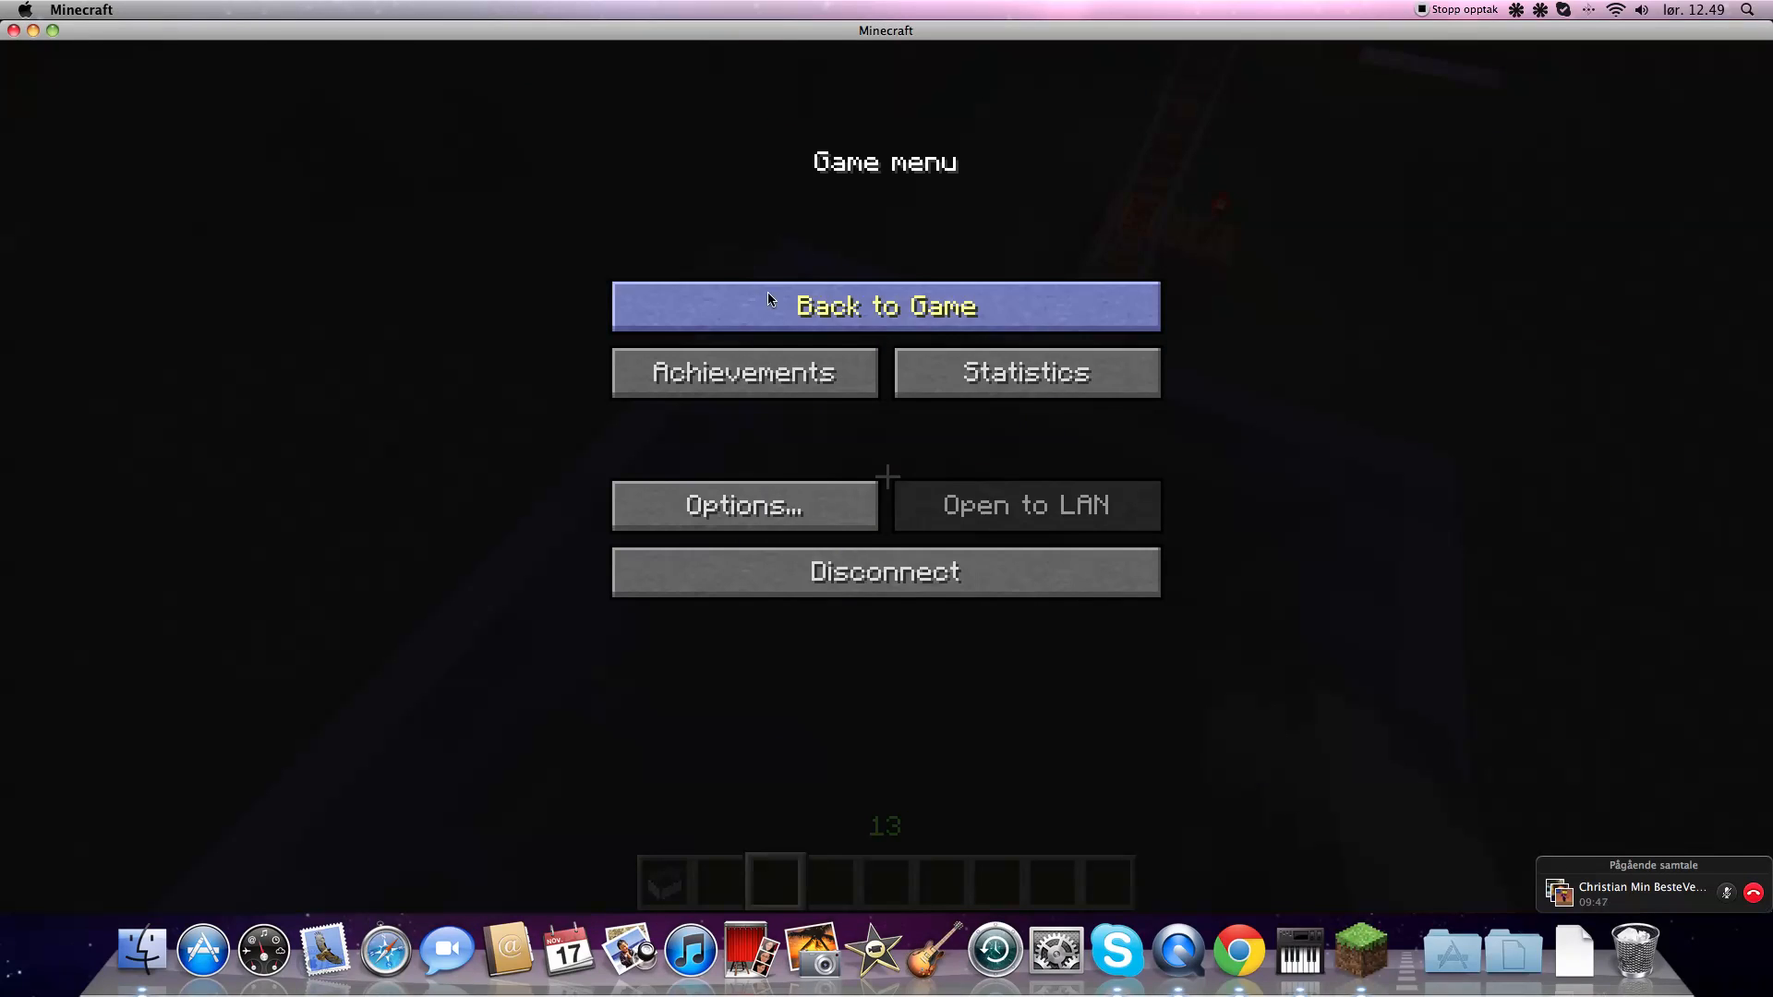
pyautogui.click(884, 304)
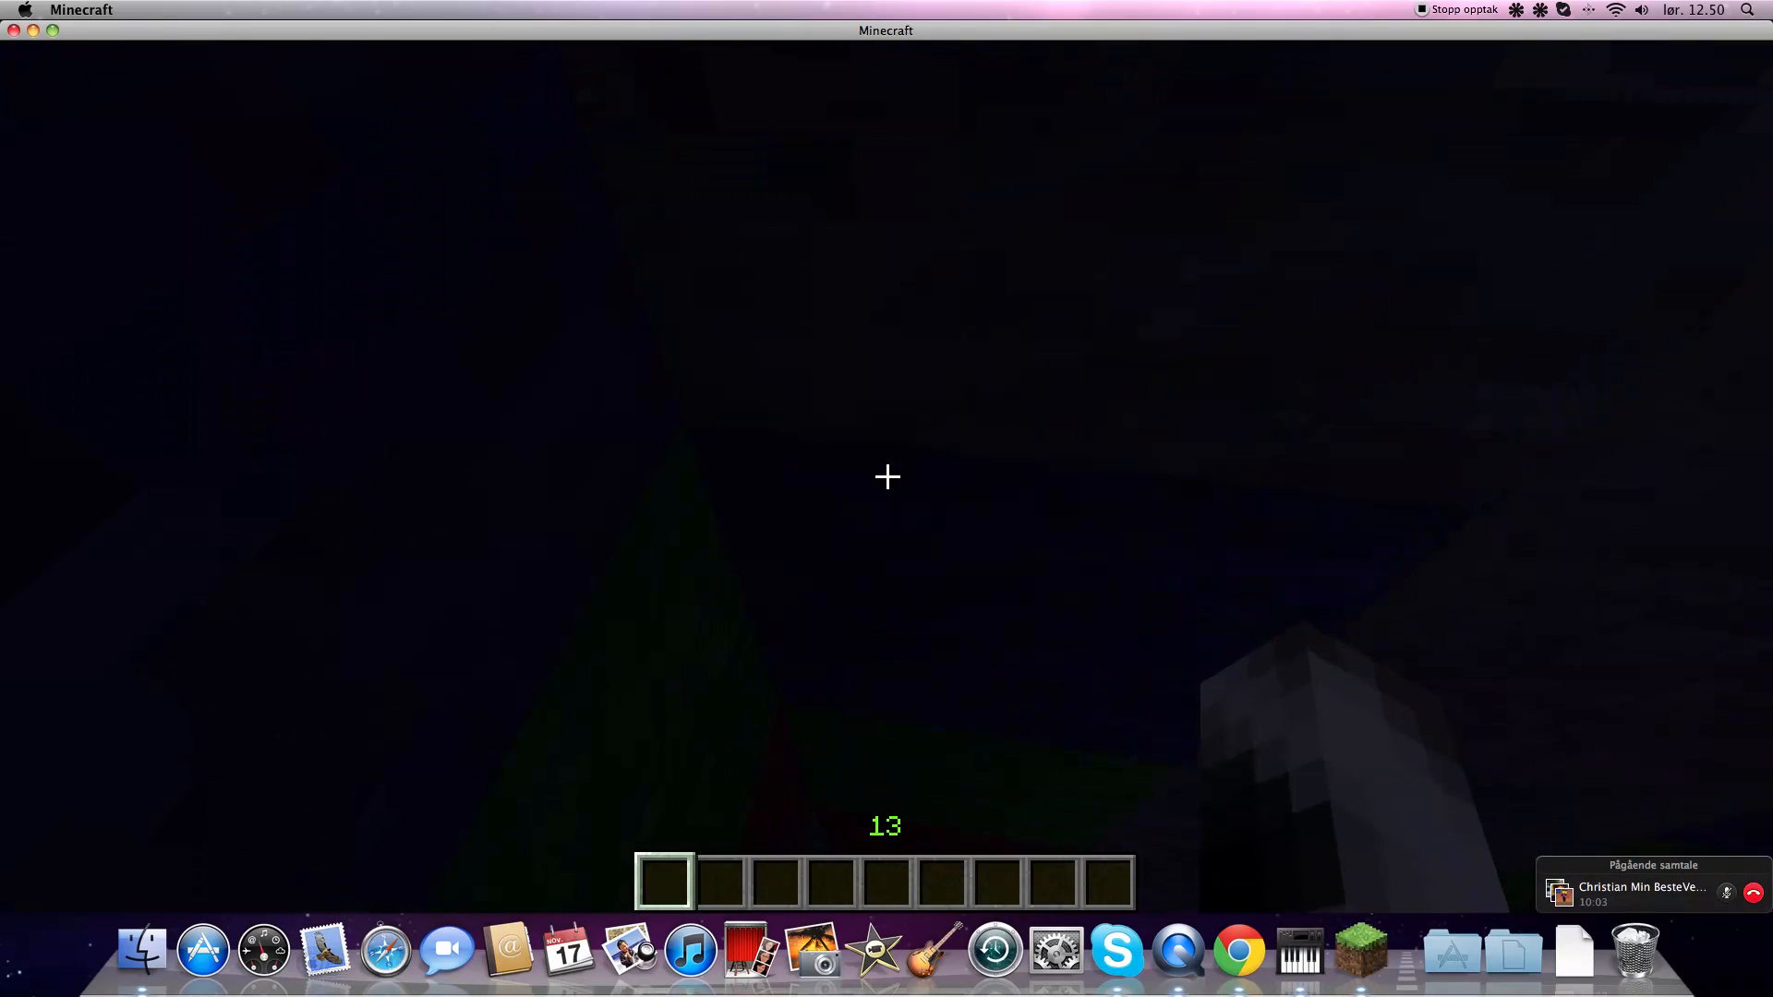
pyautogui.moveTo(886, 476)
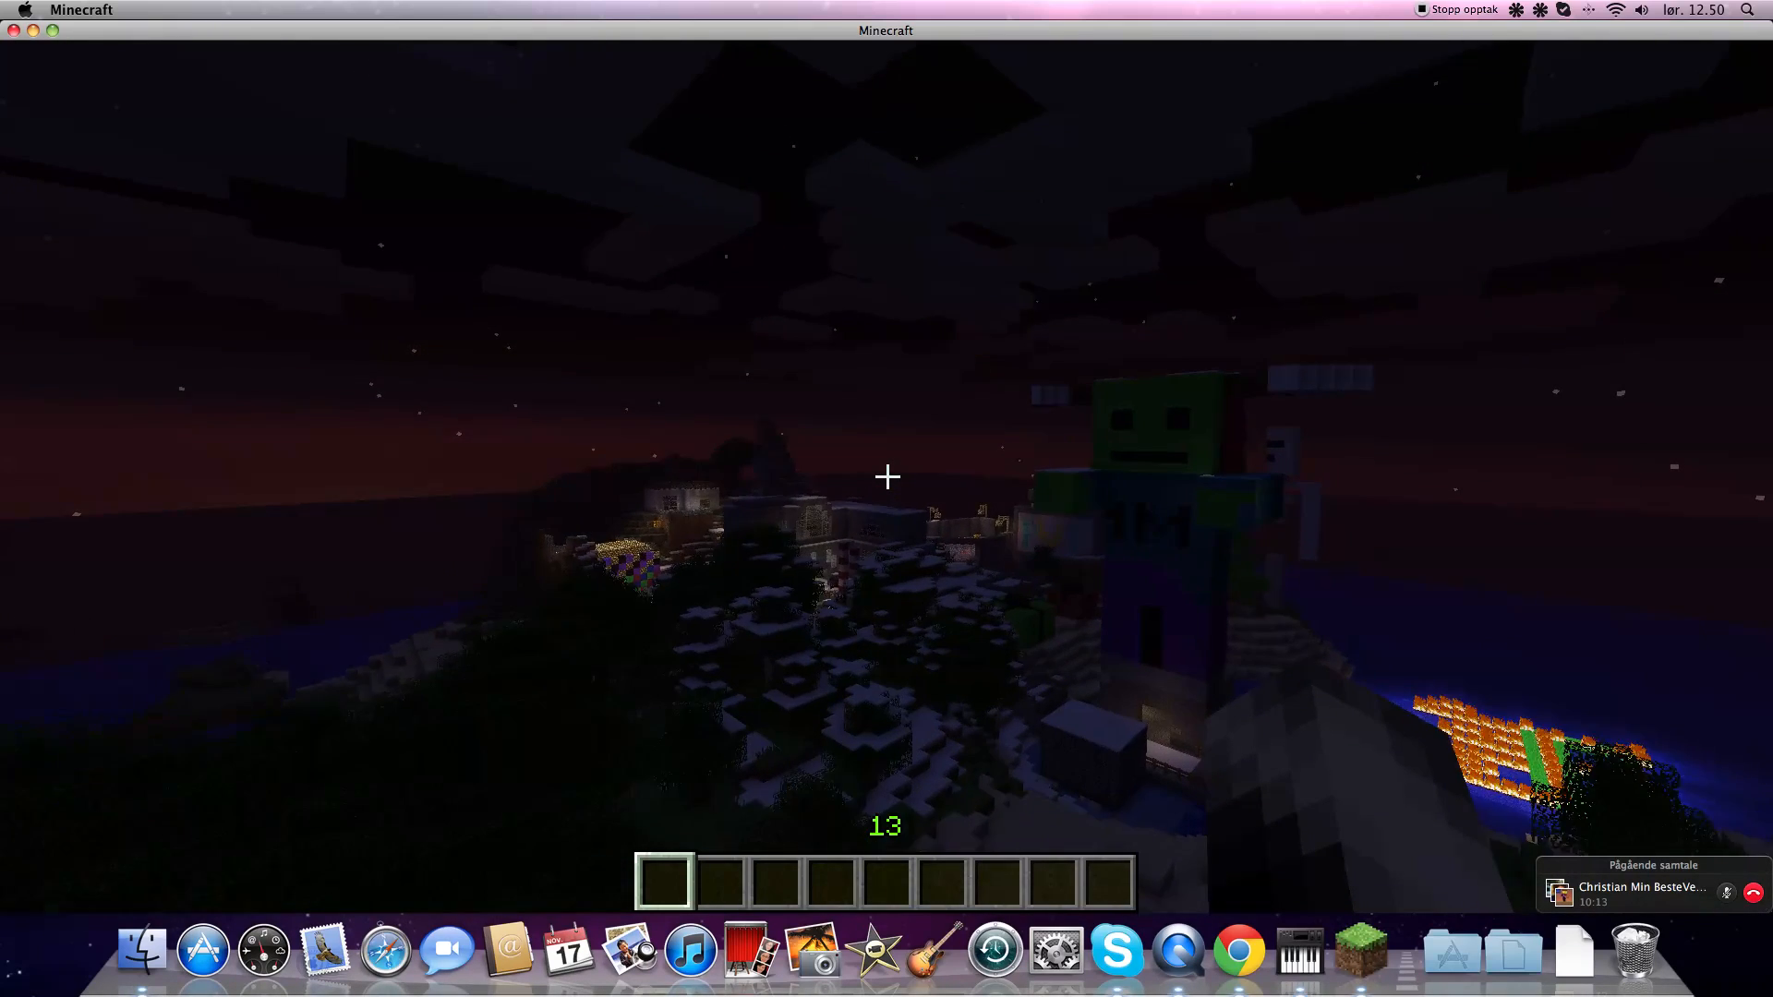
# Pause the game at the night-time town view, showing the Game menu.
pyautogui.press('Escape')
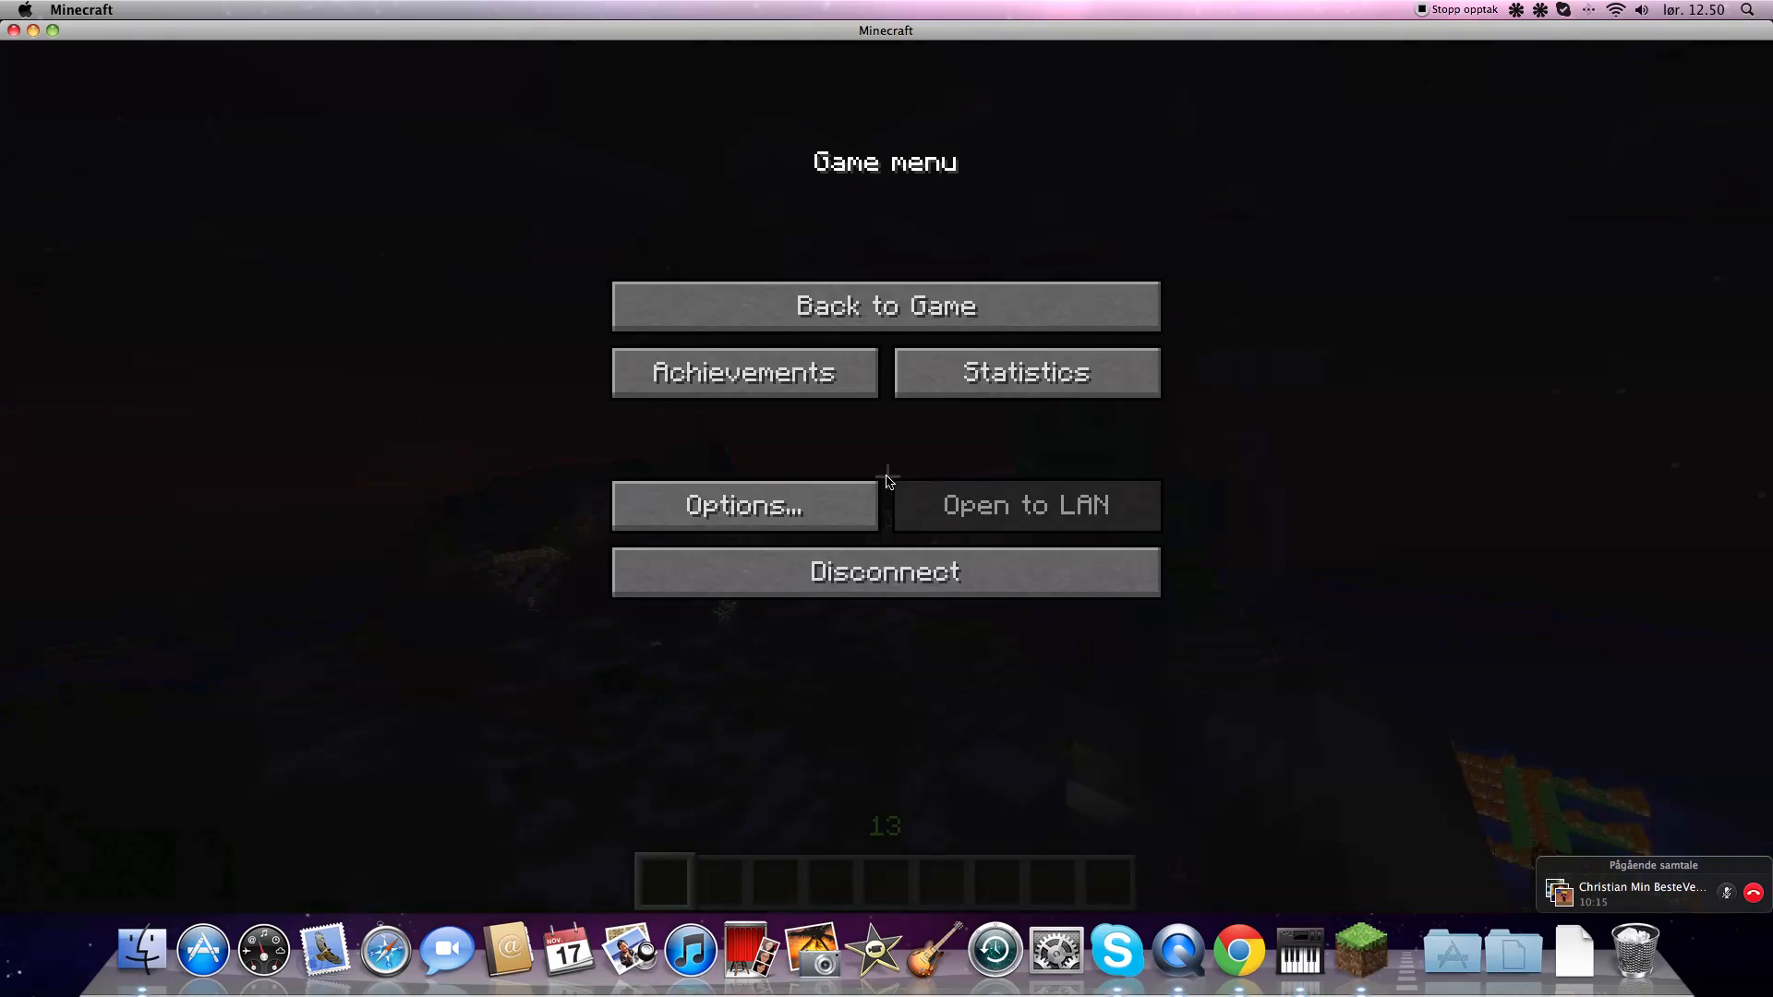